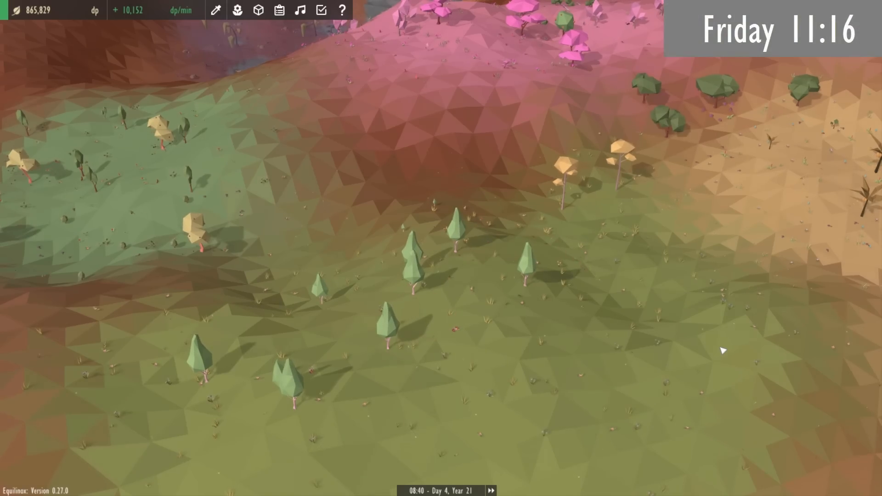
mouse_move(571, 243)
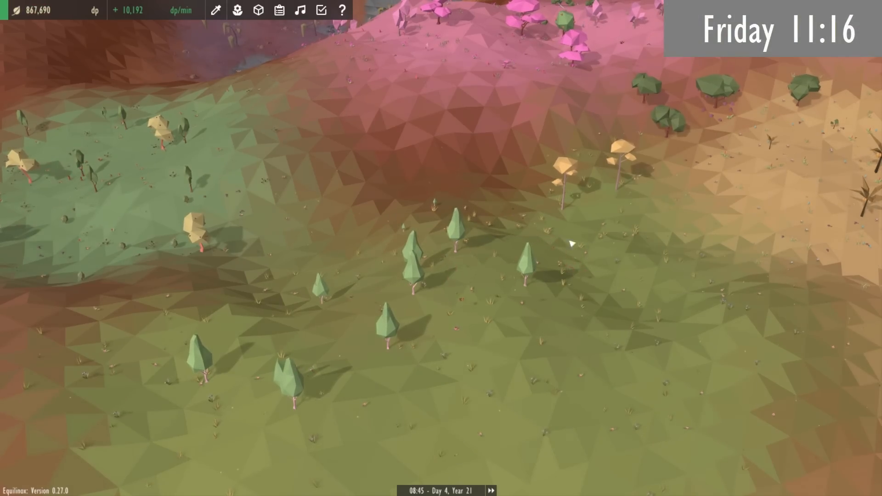
Open the help guide and read Getting Started on tasks and diversifying, returning to top
left_click(341, 10)
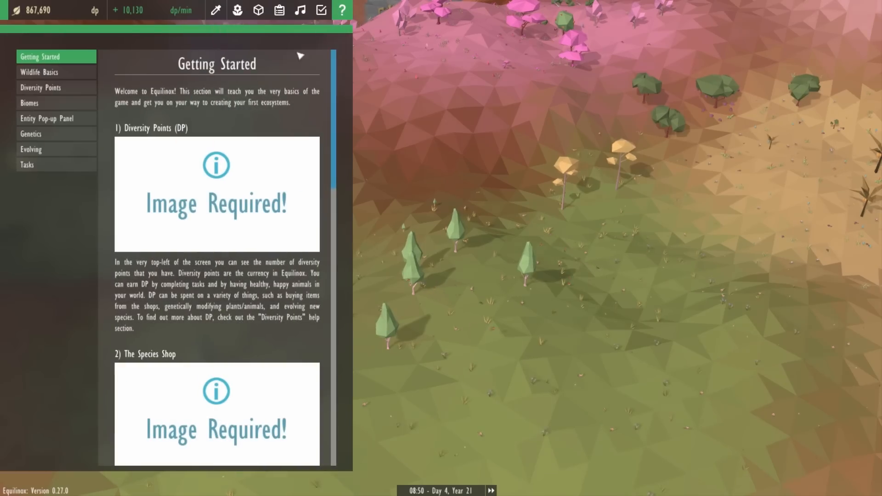
mouse_move(45, 171)
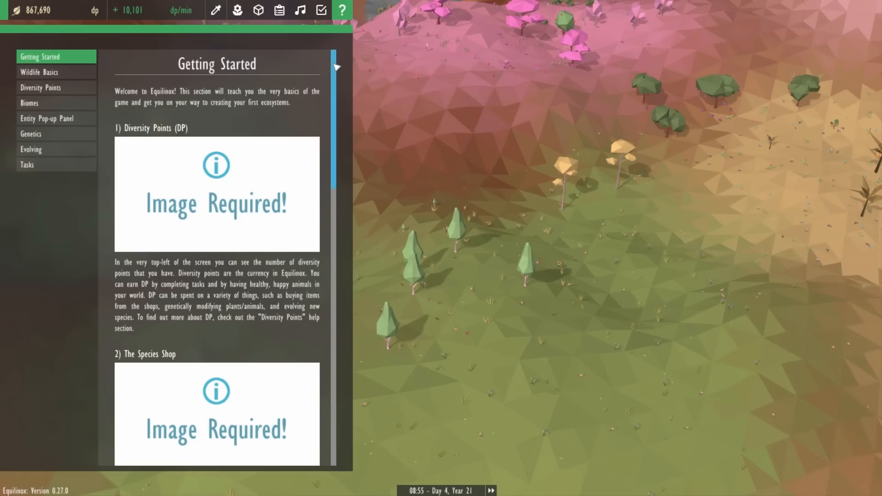
scroll("down", 3)
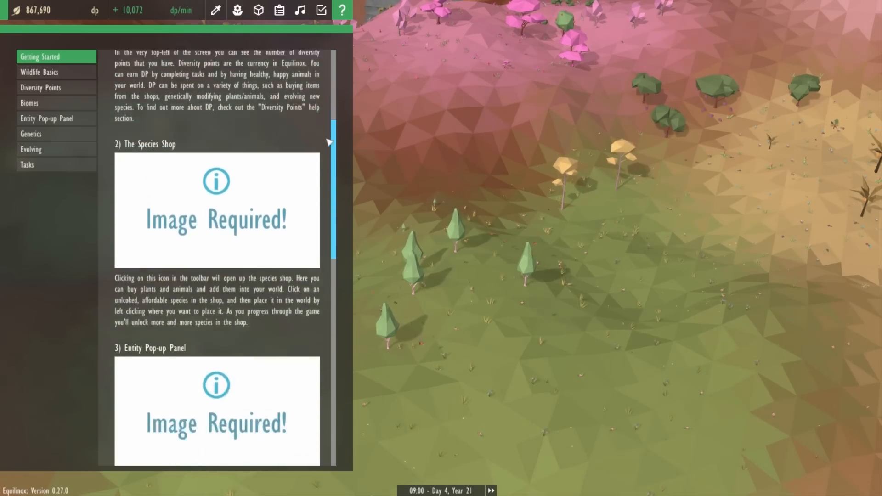
scroll("down", 3)
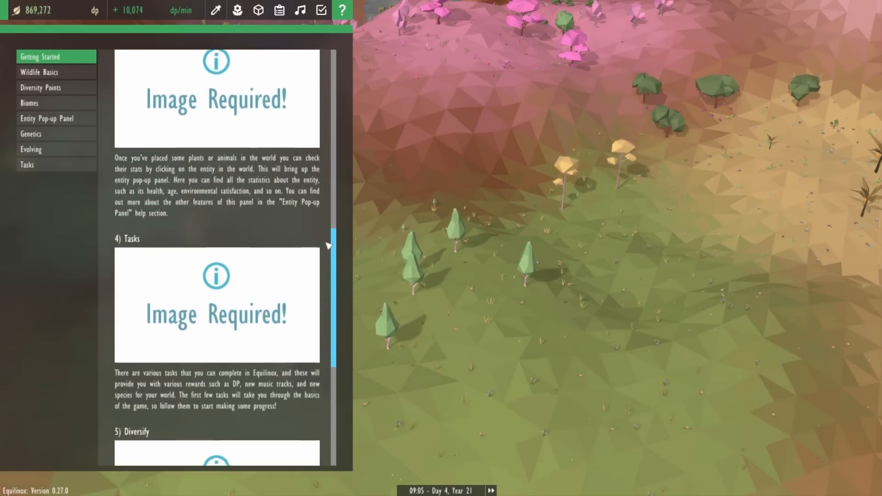
scroll("down", 3)
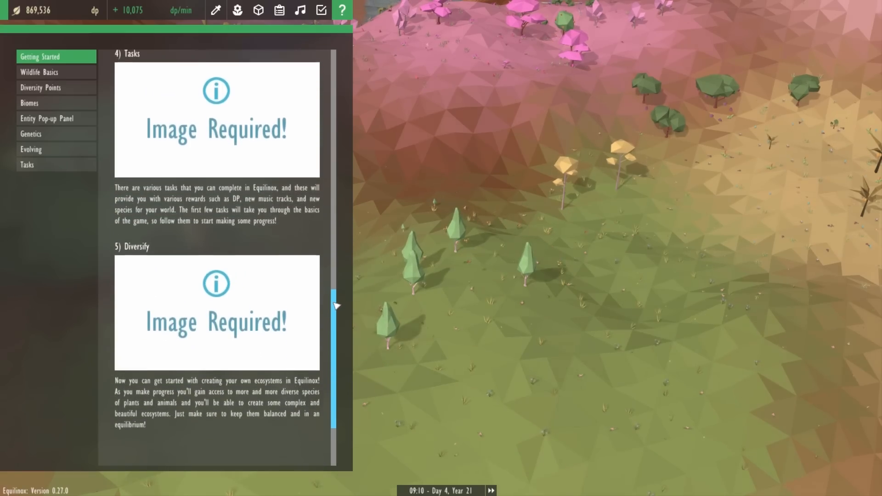
scroll("up", 3)
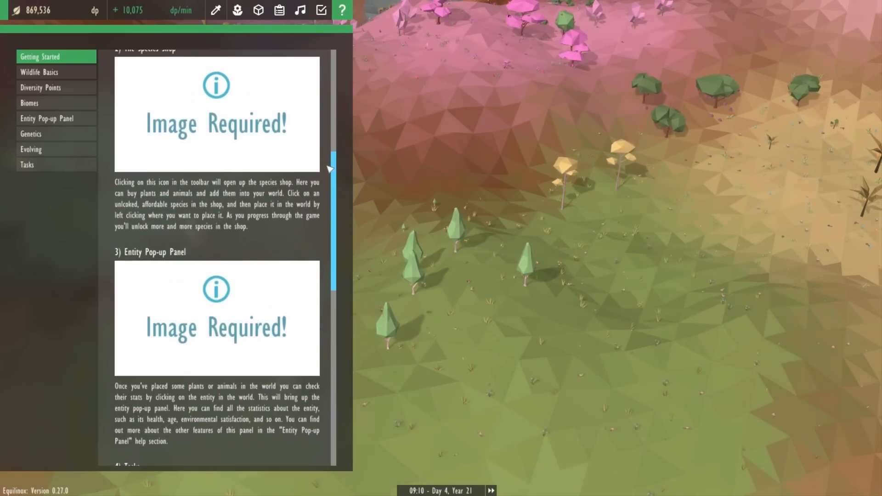
scroll("up", 3)
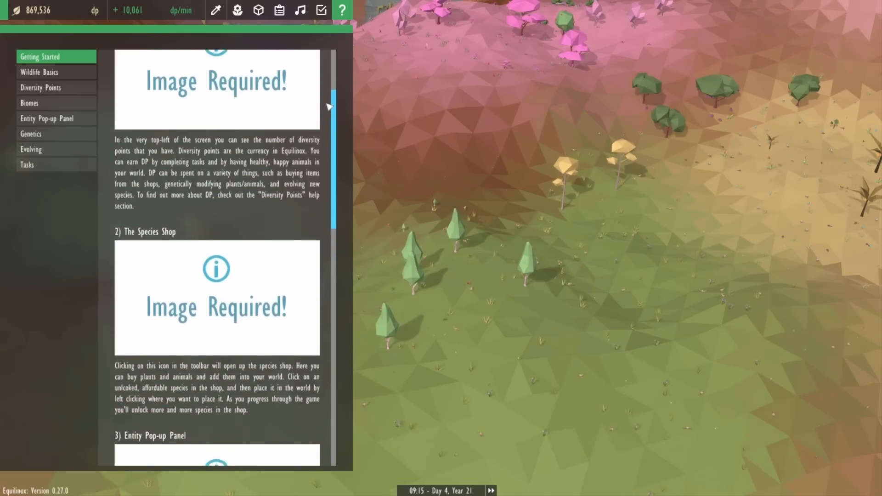
scroll("up", 3)
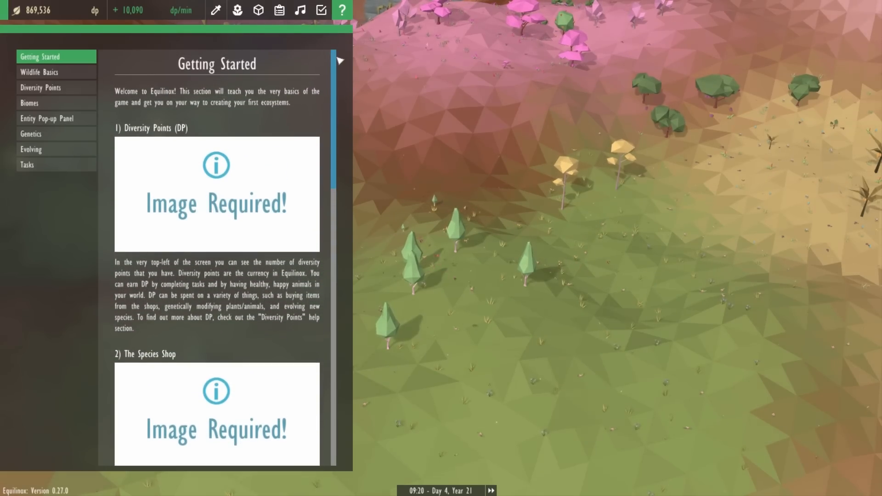